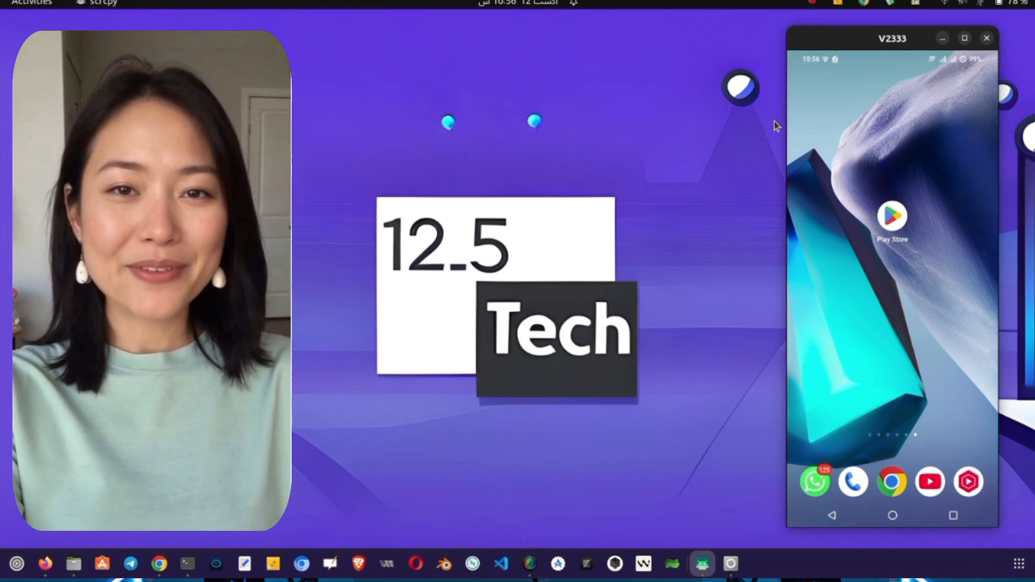
mouse_move(551, 71)
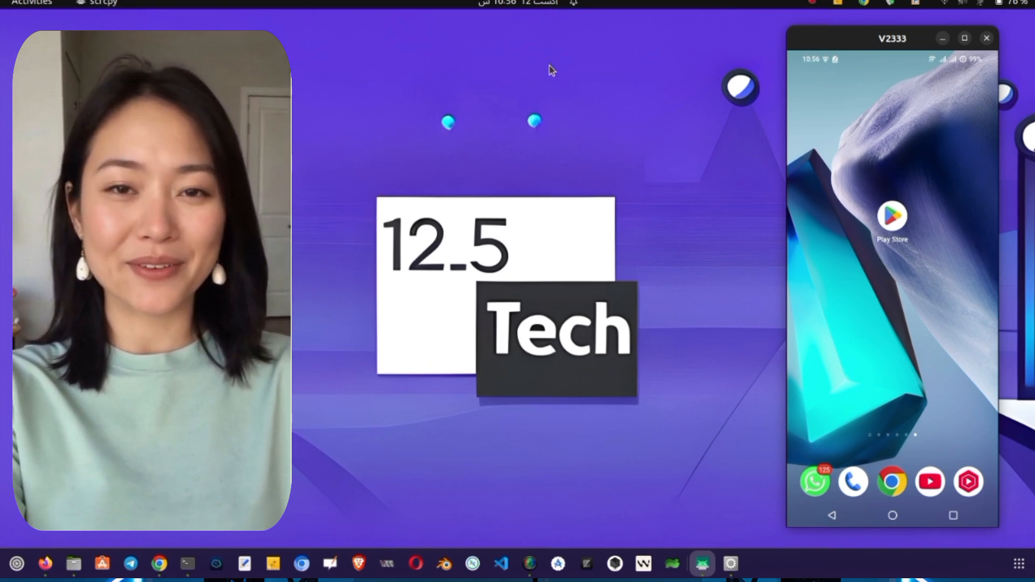
Launch Firefox and search 'udp custom' to reach the udpcustom.online home page.
left_click(44, 564)
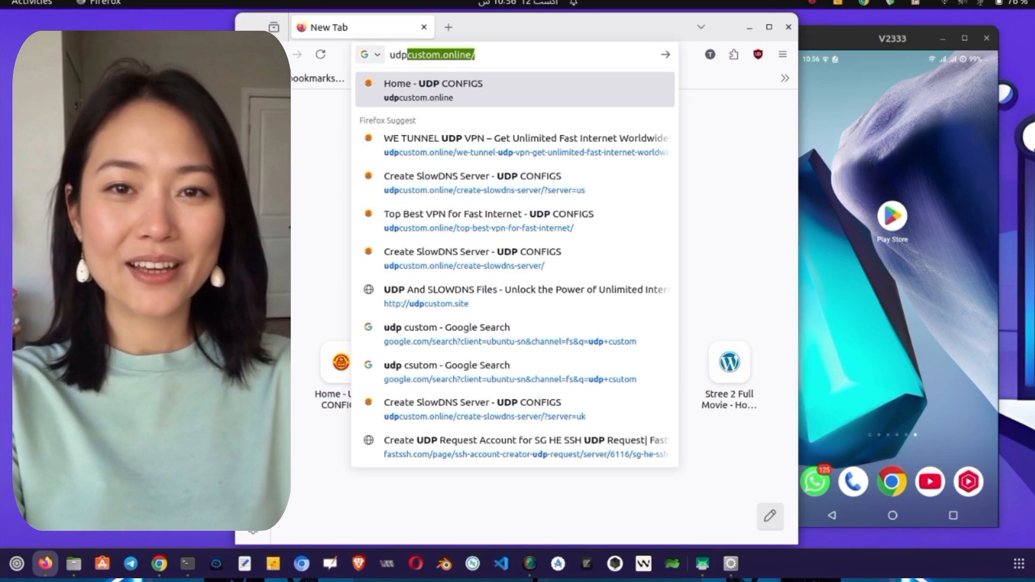
type("udp custom")
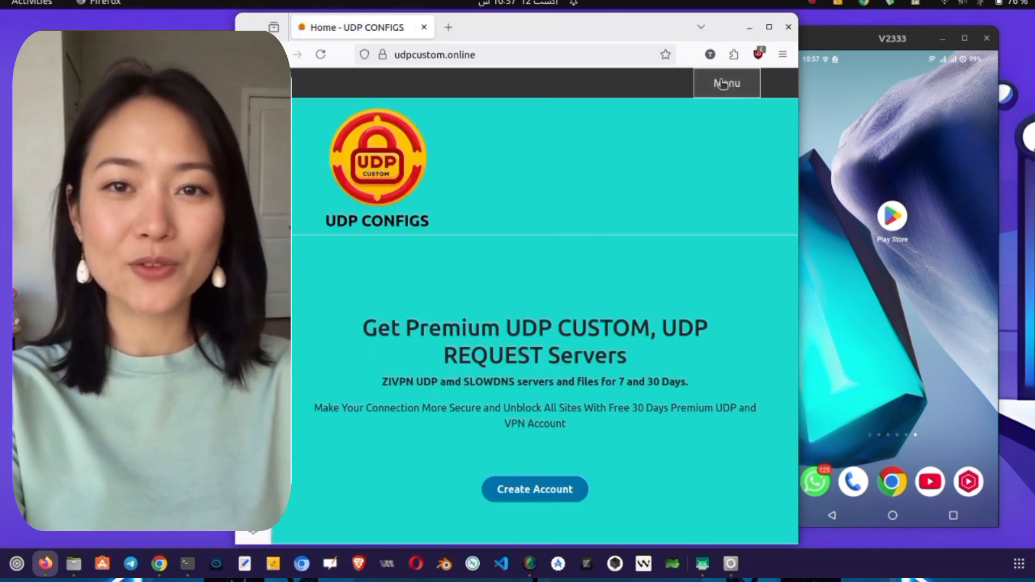
Filter the top VPNs page with 'sm' and follow SMART UDP PRO's Download Now link to Google Play.
left_click(725, 83)
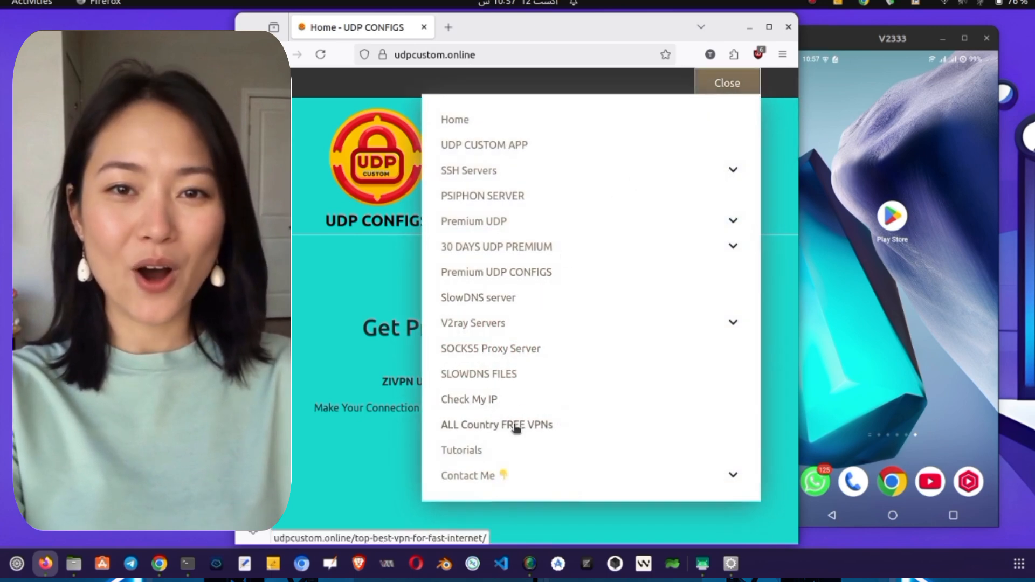
left_click(496, 425)
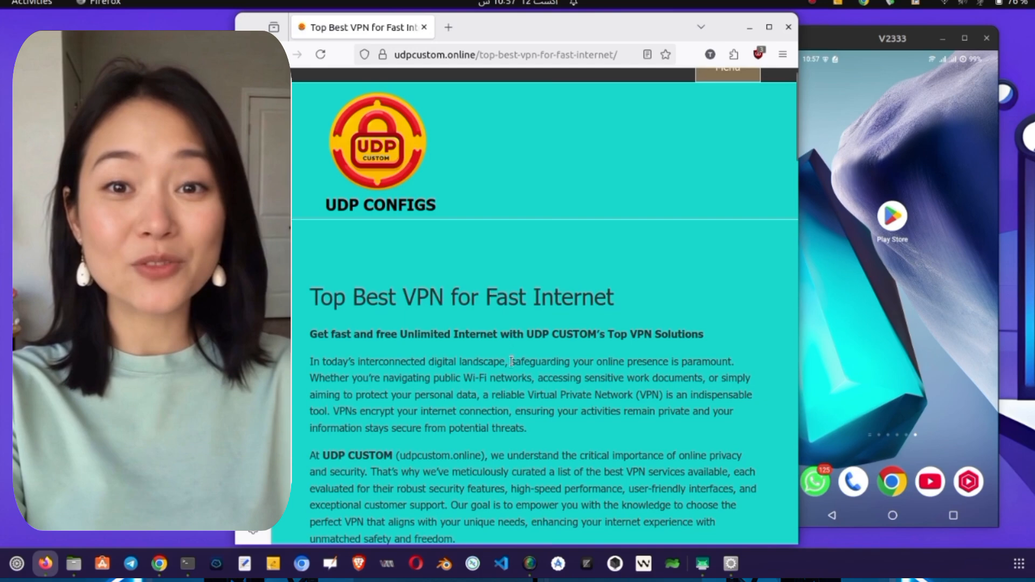
scroll("down", 3)
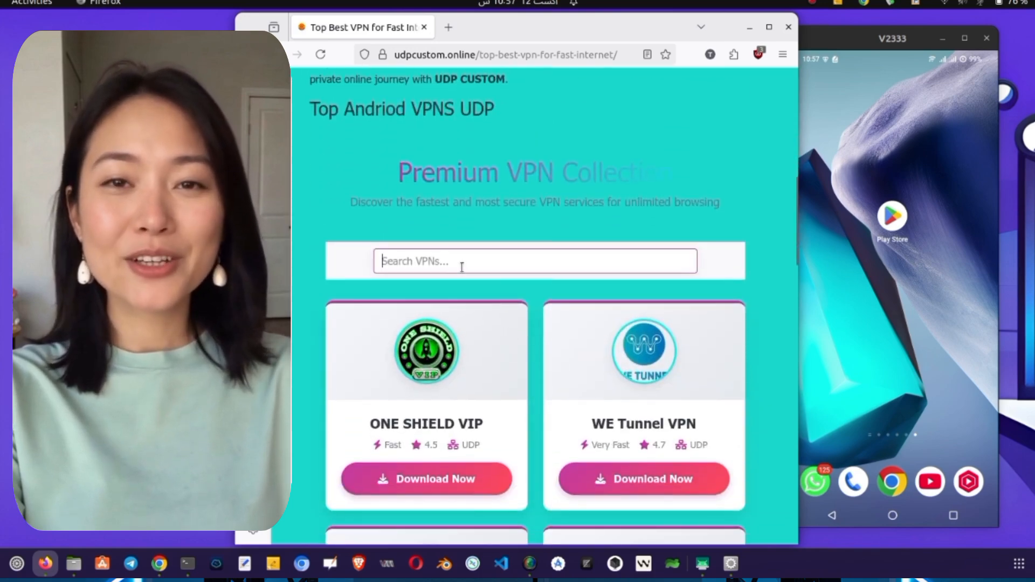
type("sm")
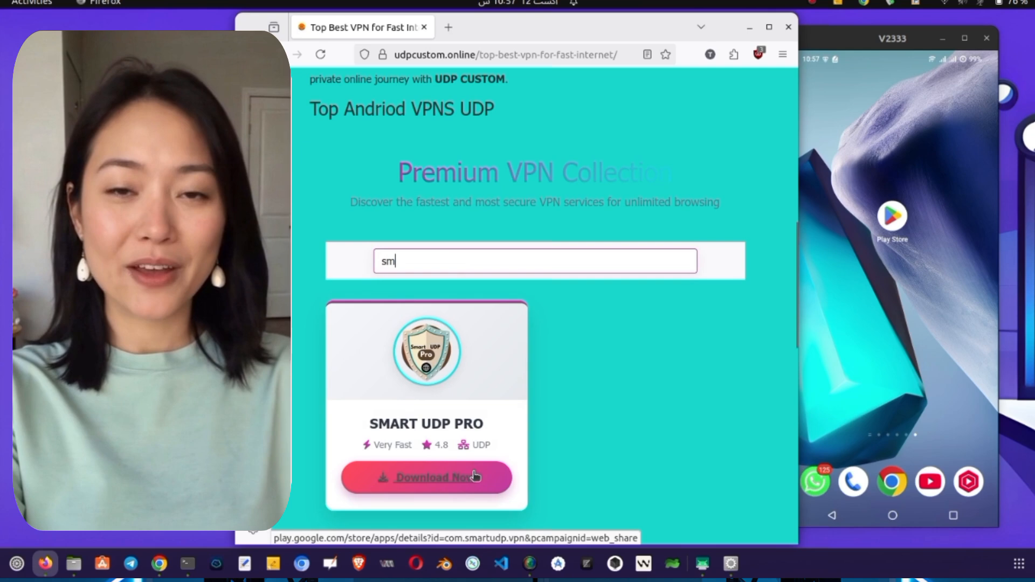
left_click(426, 478)
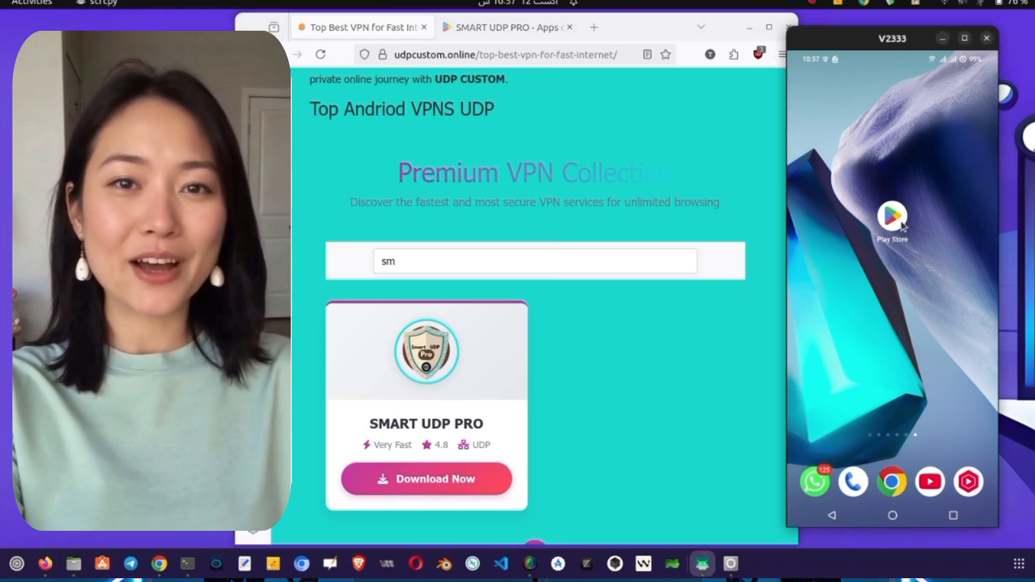
Launch the installed SMART UDP PRO app from its Play Store listing on the phone.
left_click(891, 220)
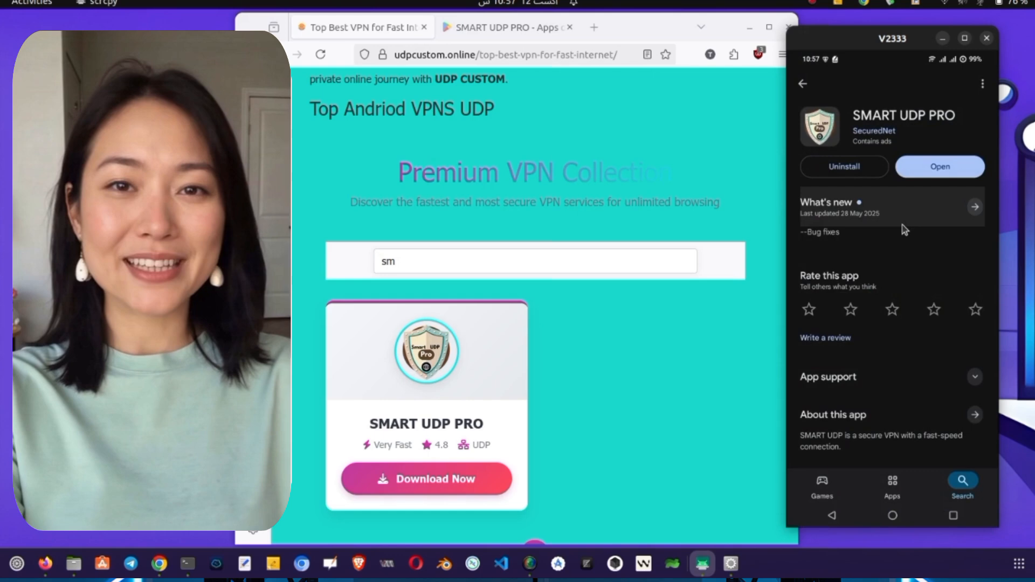
mouse_move(927, 249)
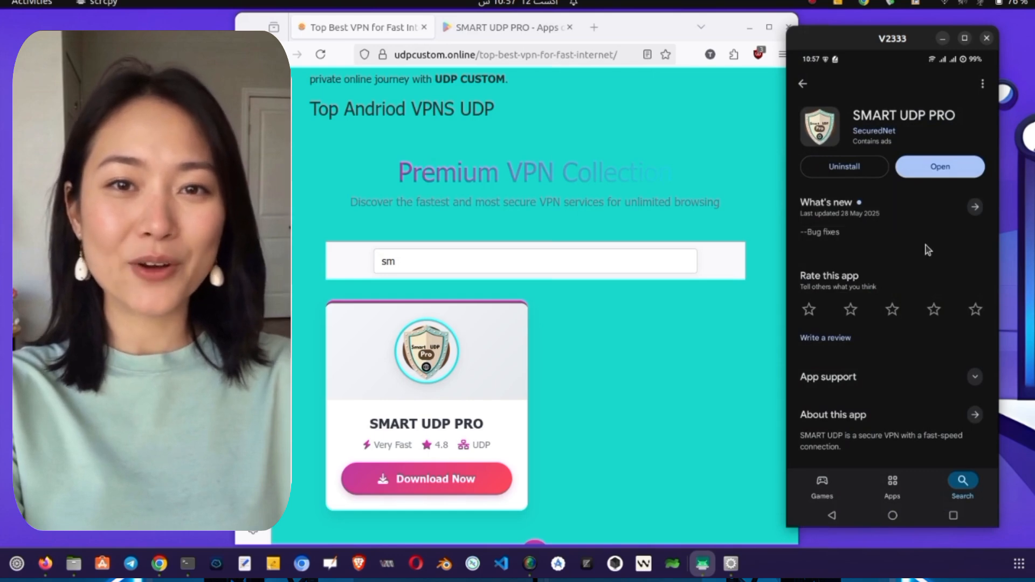
mouse_move(924, 228)
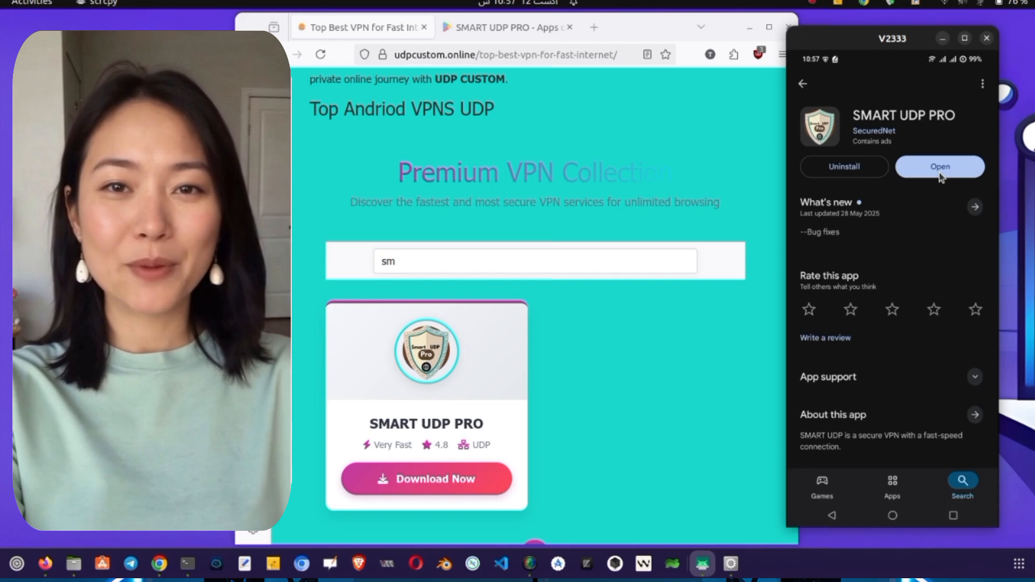
left_click(939, 166)
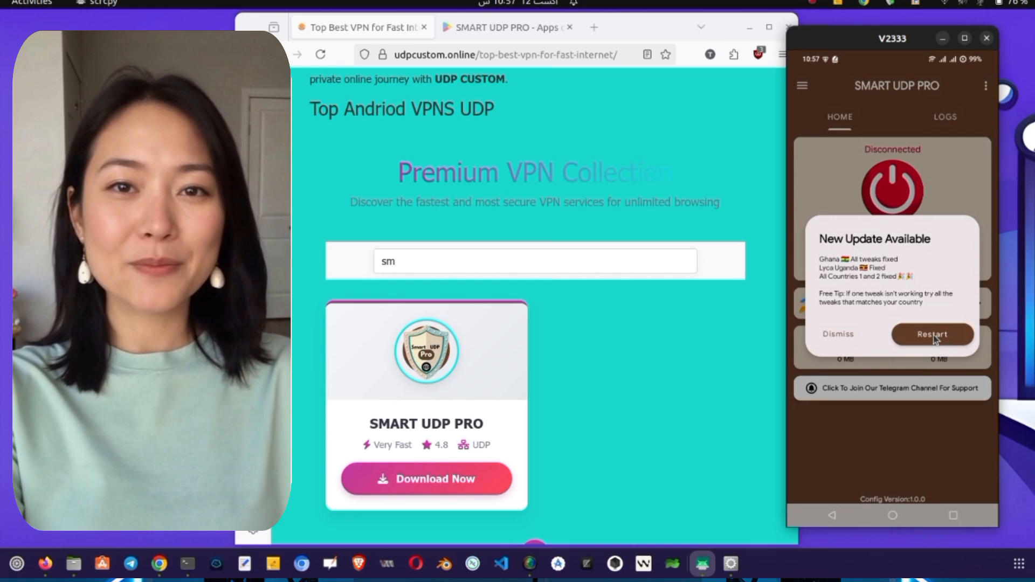
Restart SMART UDP PRO to apply the pending config update.
left_click(932, 334)
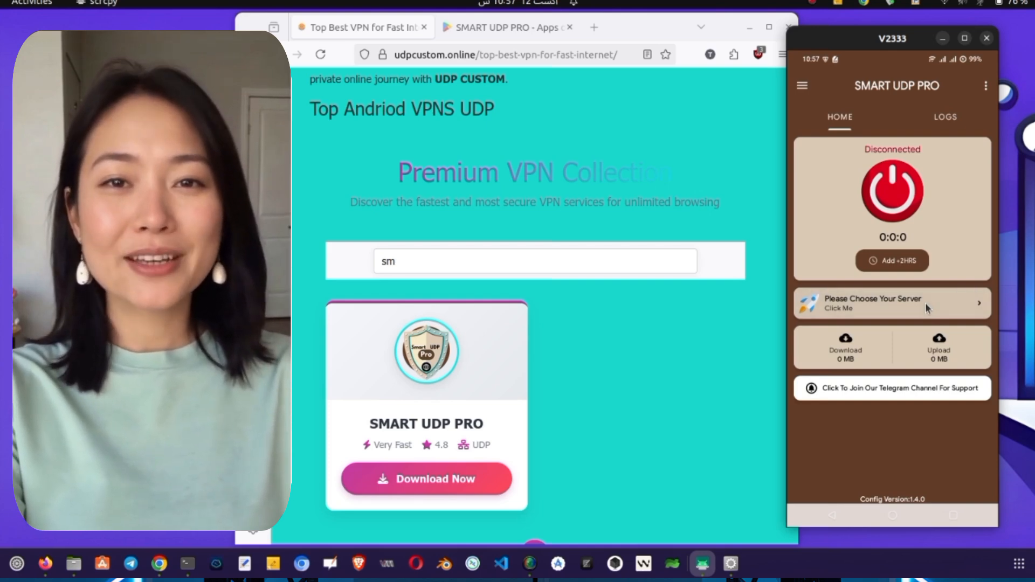
Select All Countries Unlimited 2 from the Servers List.
left_click(871, 304)
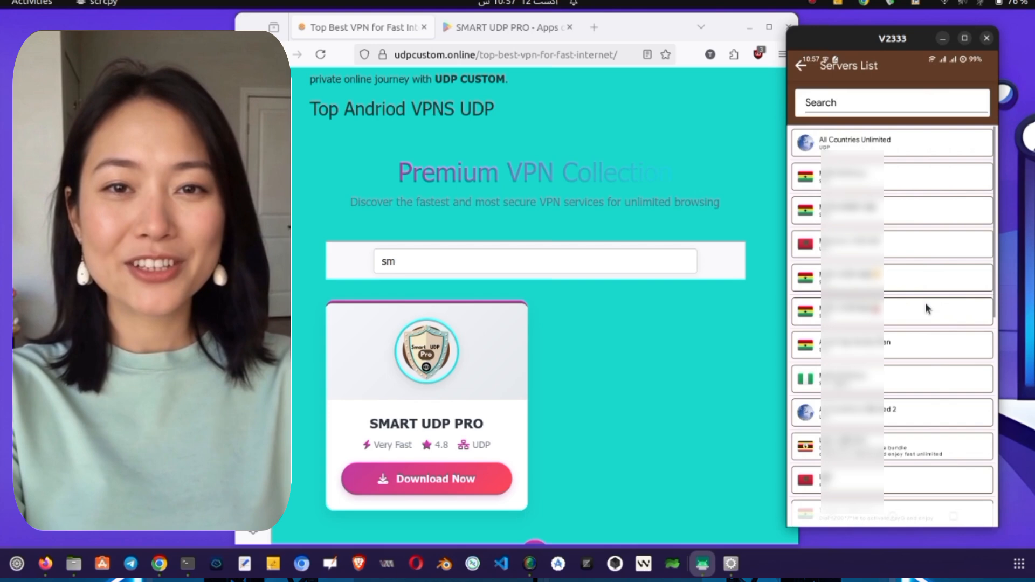
scroll("down", 3)
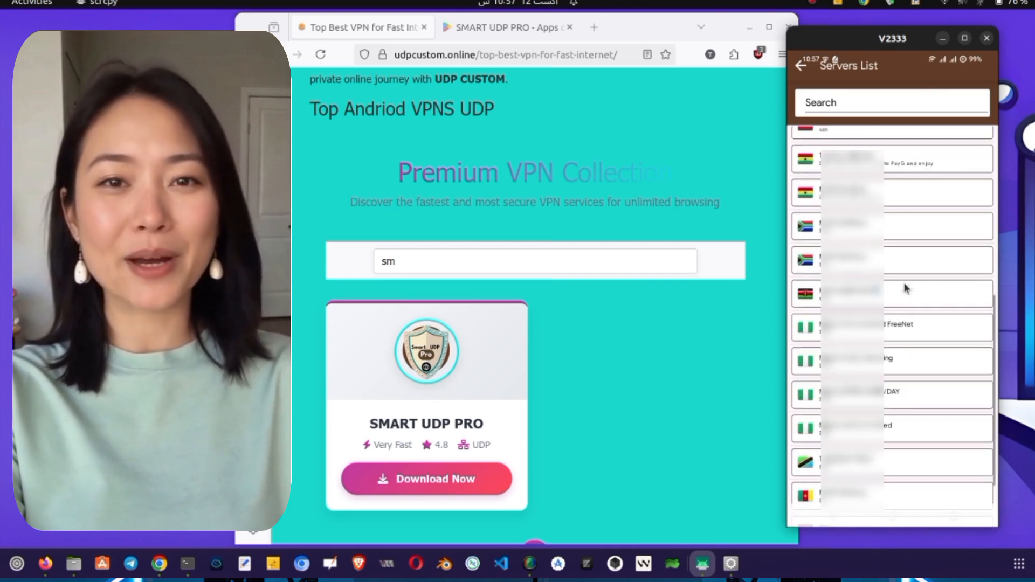
scroll("down", 3)
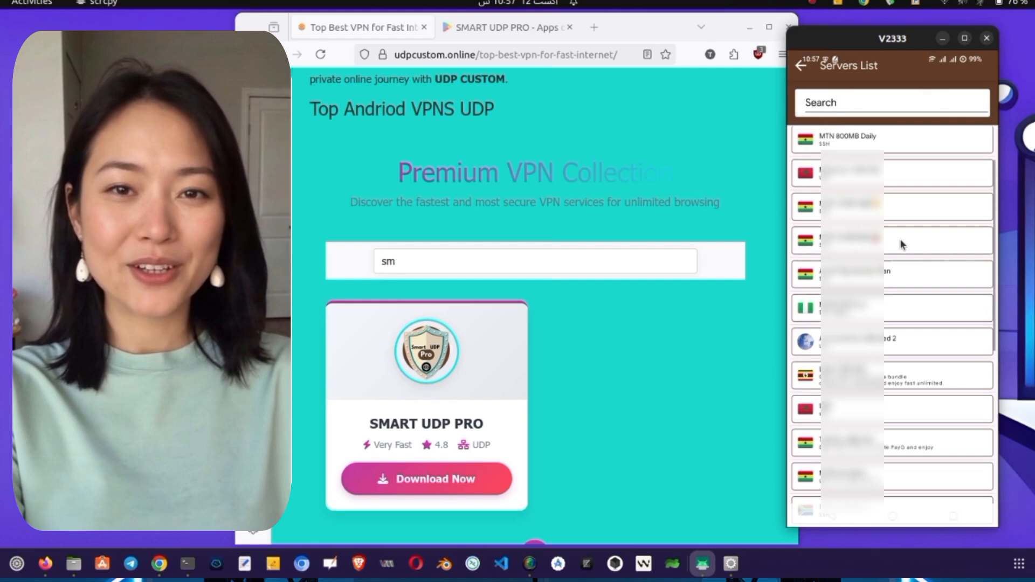
scroll("down", 3)
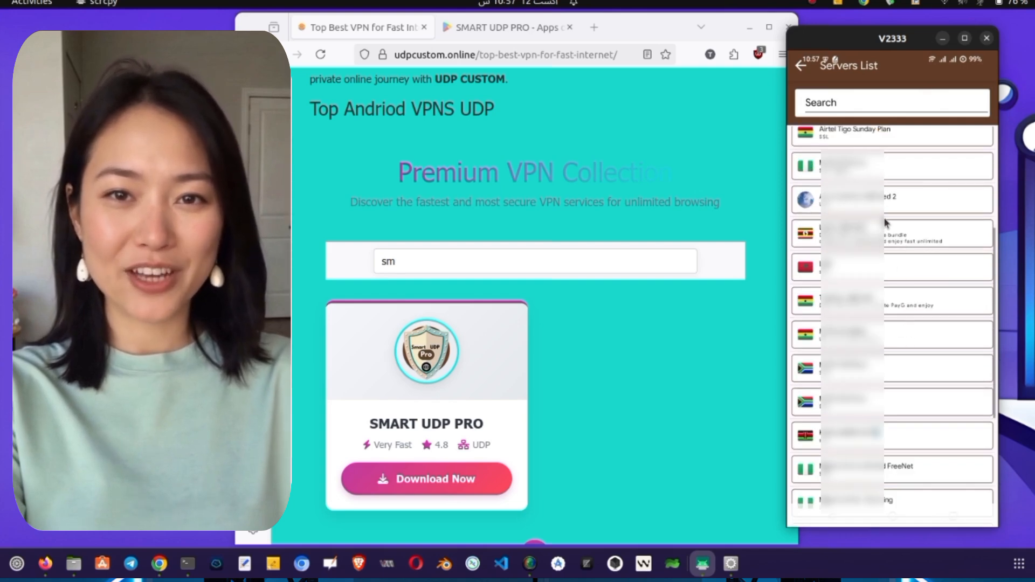
left_click(801, 66)
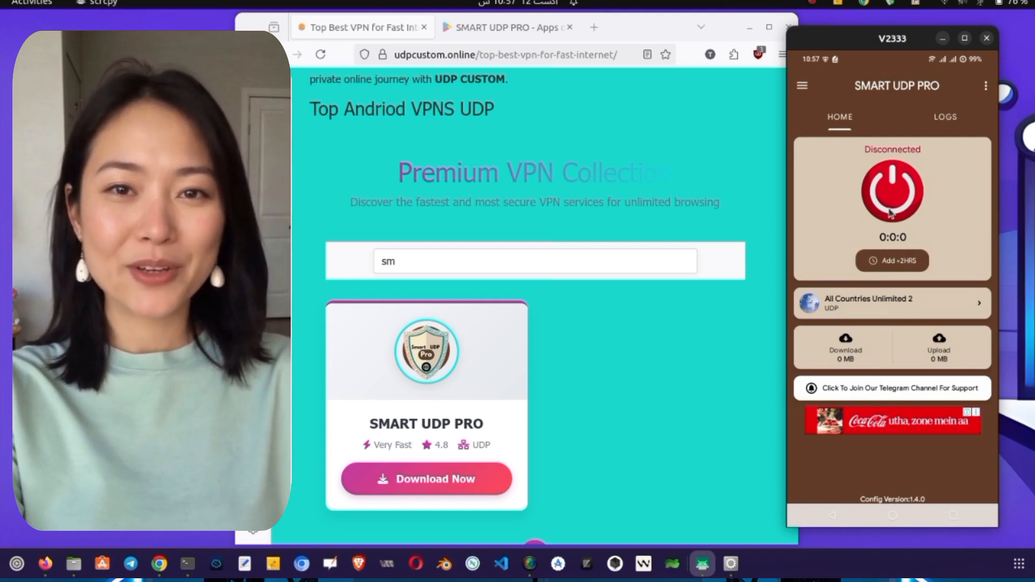
Connect to All Countries Unlimited 2, glance at the logs and return to the Home overview.
left_click(944, 116)
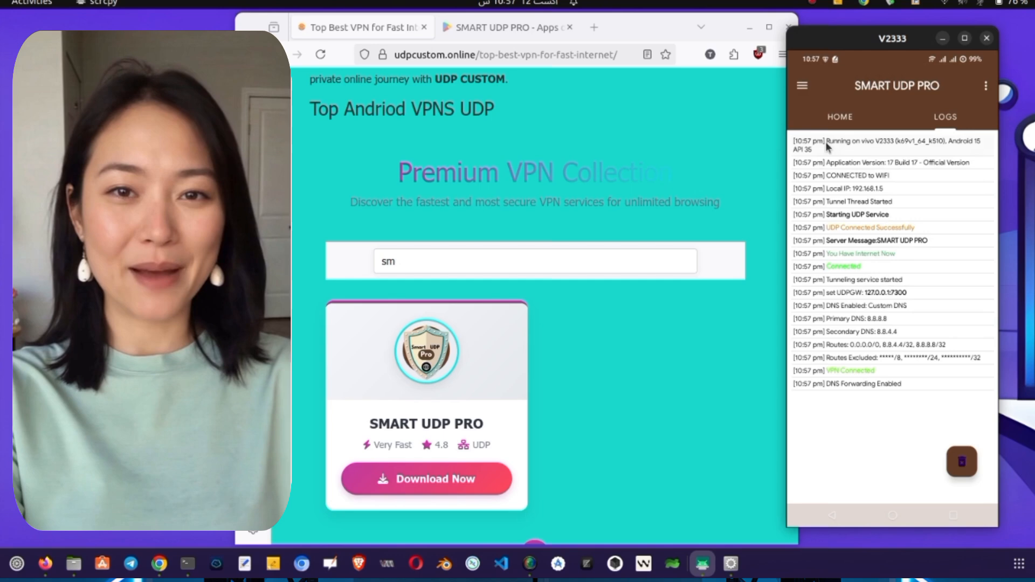
left_click(838, 116)
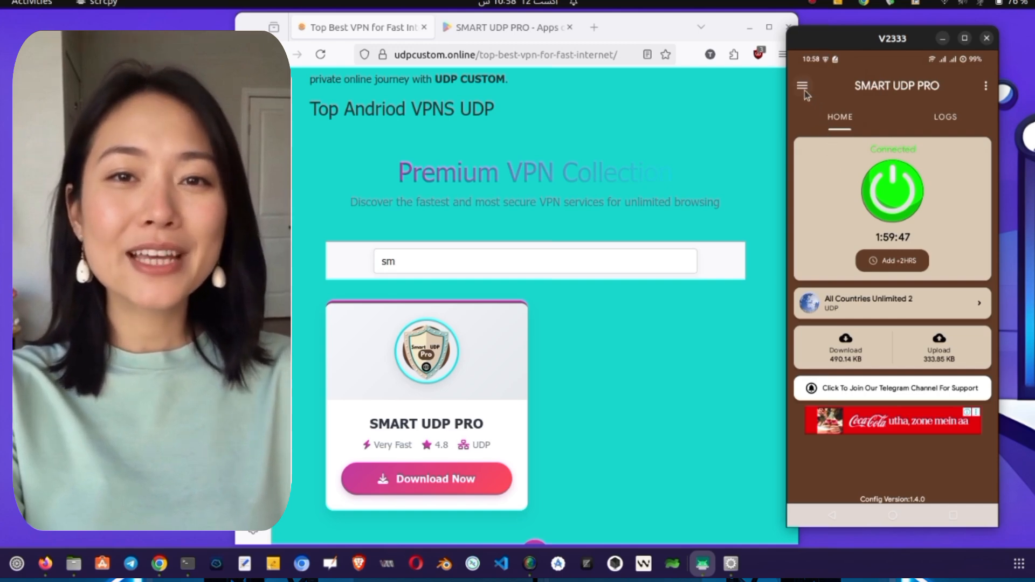
left_click(802, 85)
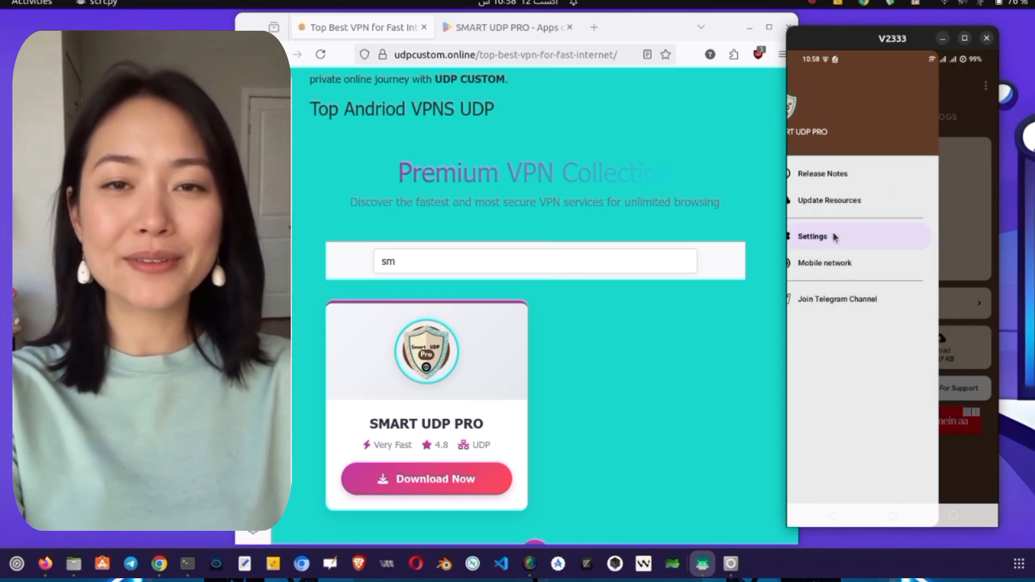
left_click(812, 236)
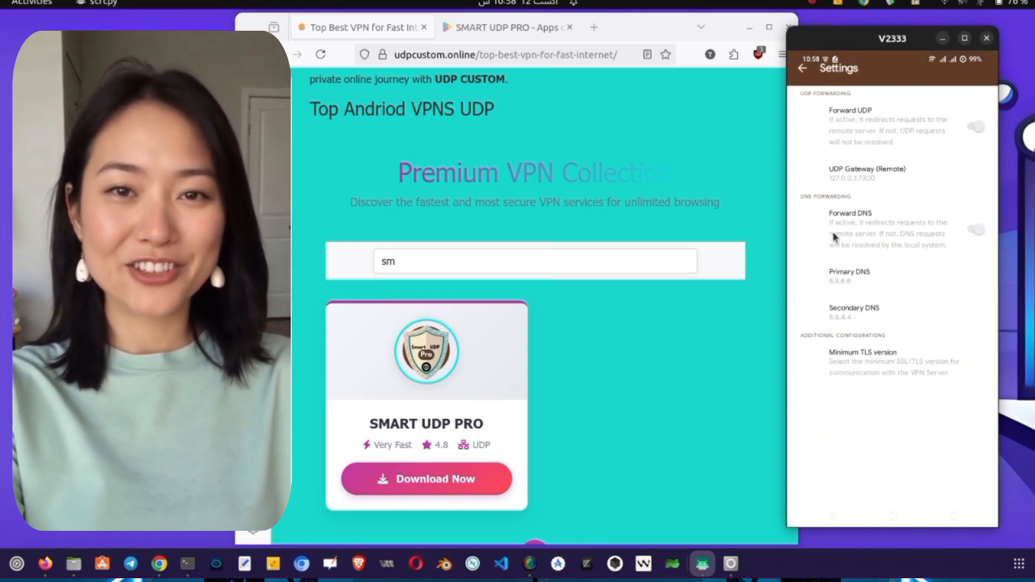
mouse_move(806, 80)
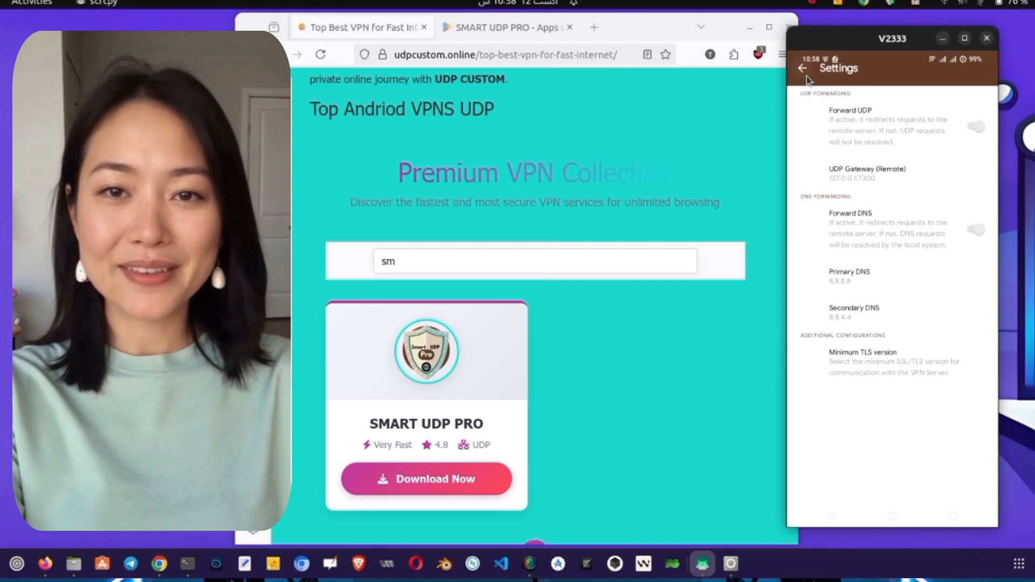
left_click(801, 69)
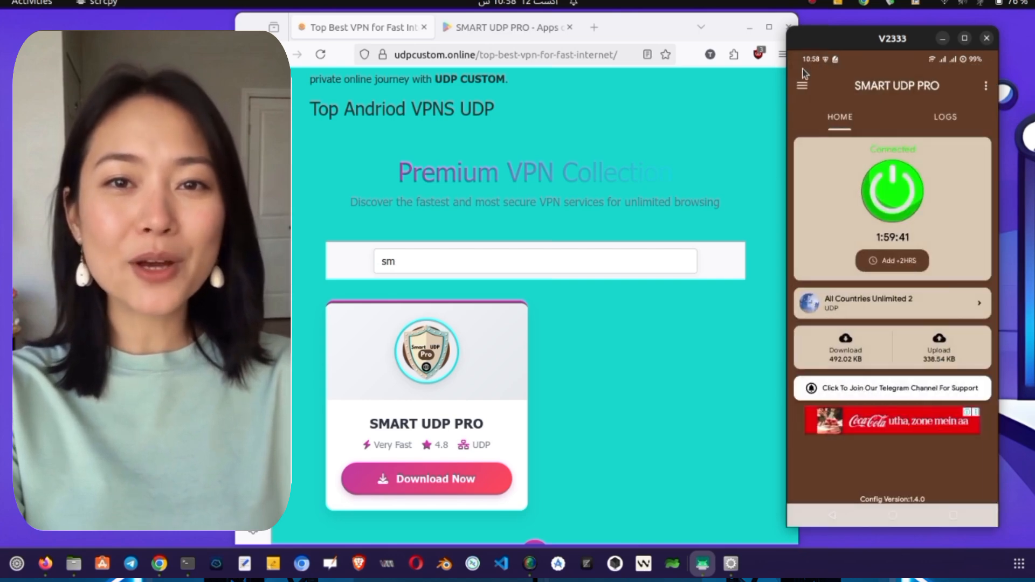
mouse_move(896, 448)
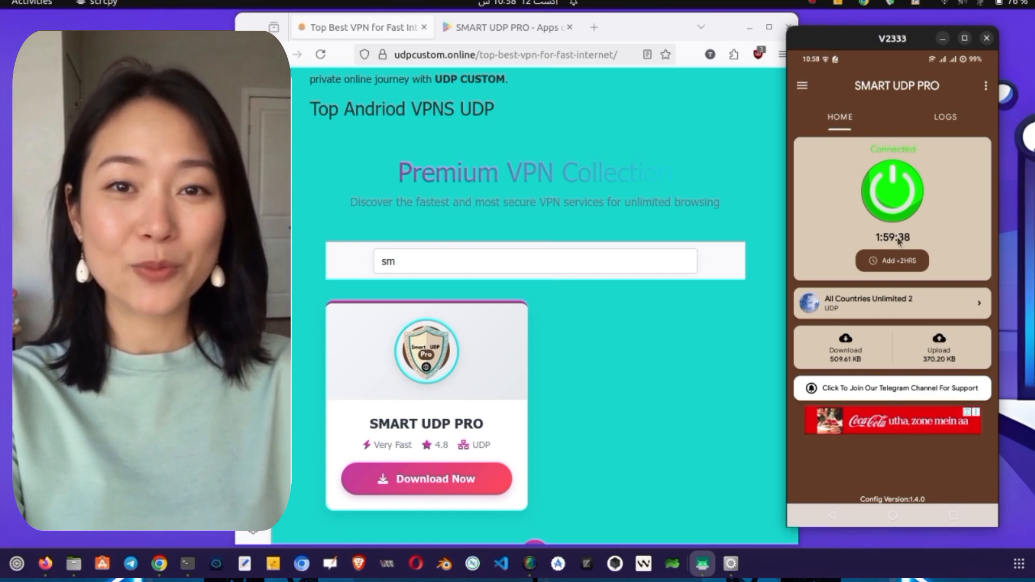
Disconnect the VPN and dismiss the Add +2HRS time-credit offer.
left_click(892, 190)
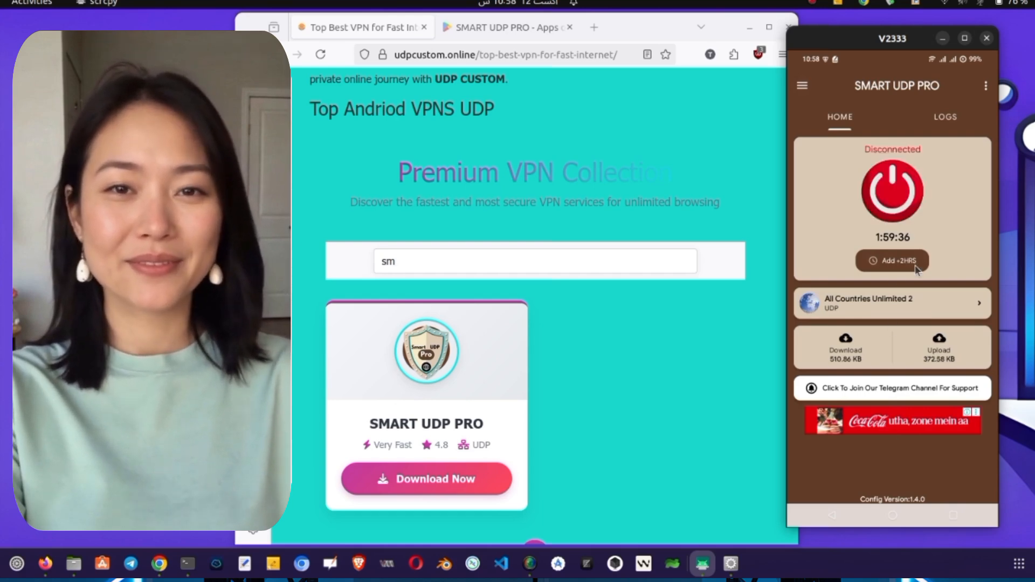
left_click(892, 260)
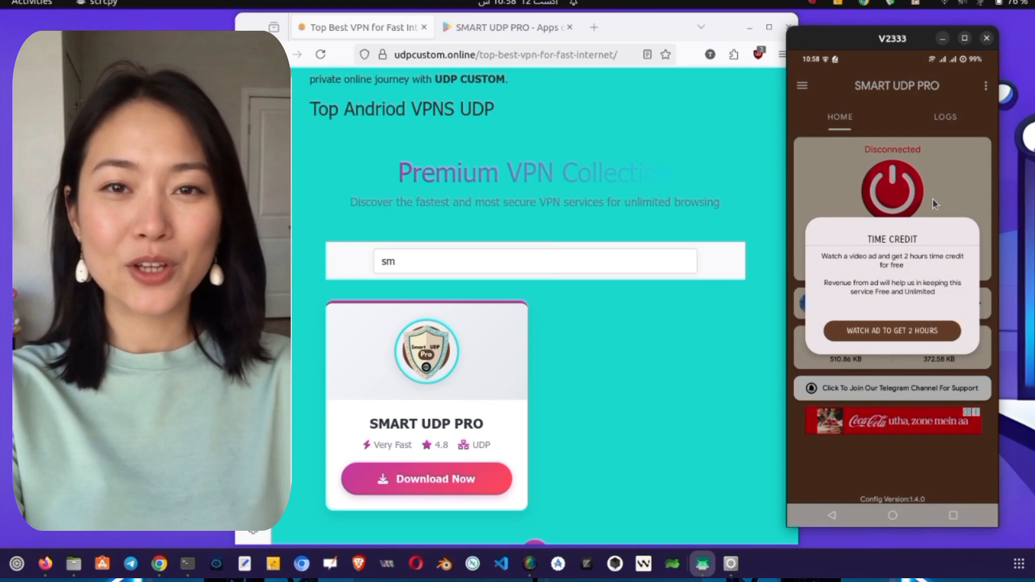
left_click(891, 331)
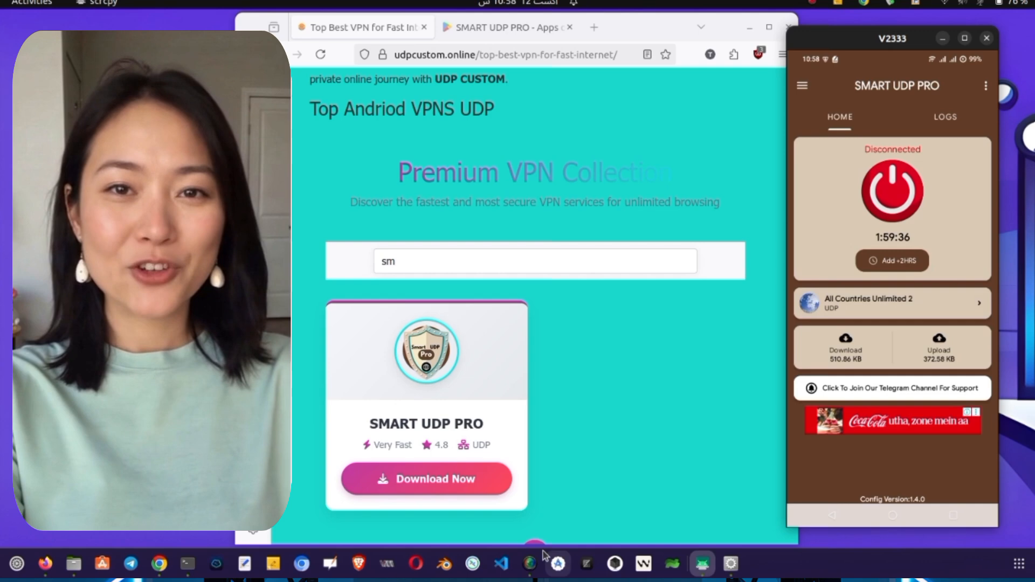
Review the connection events listed on the Logs tab.
left_click(944, 117)
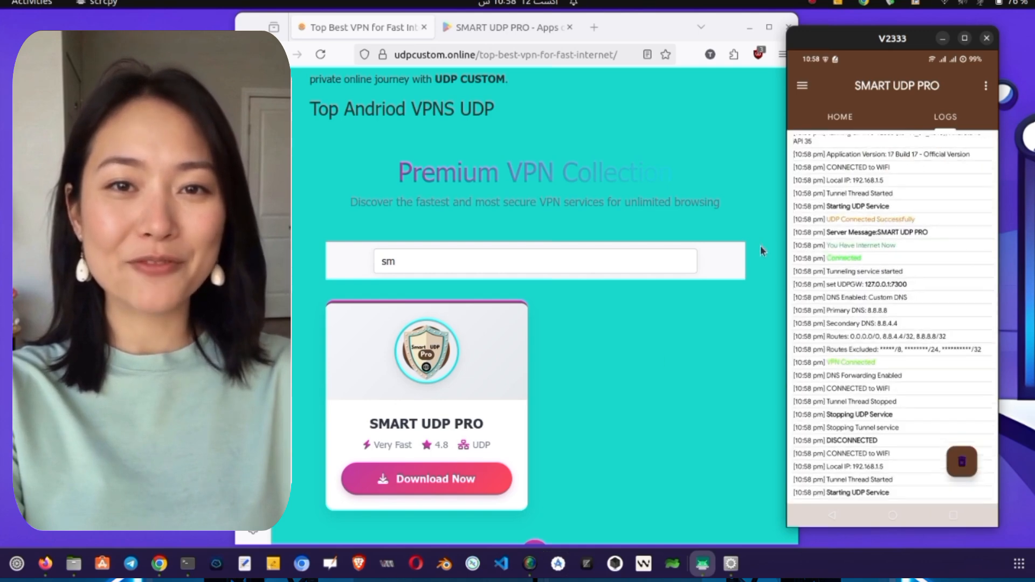
scroll("down", 3)
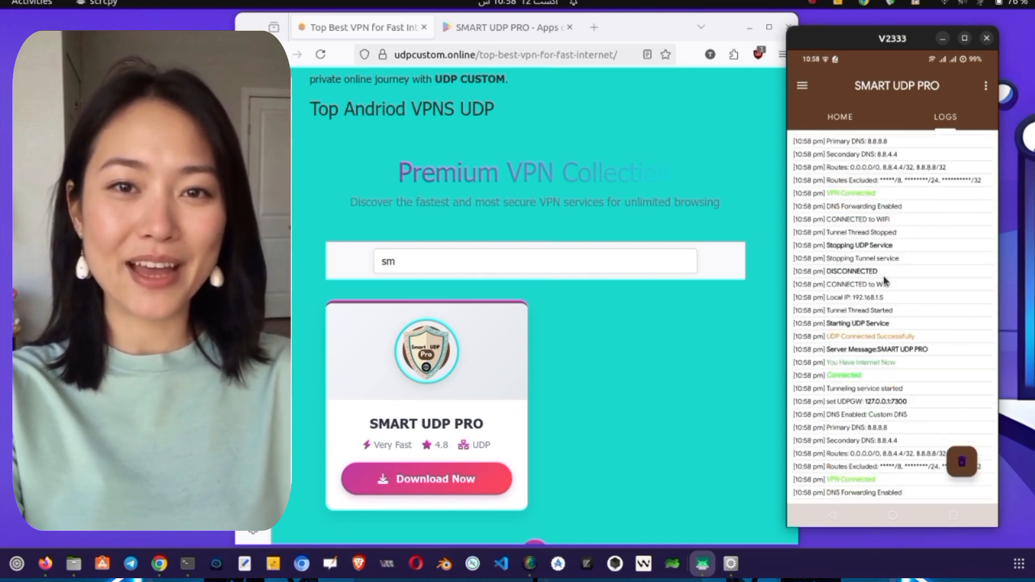